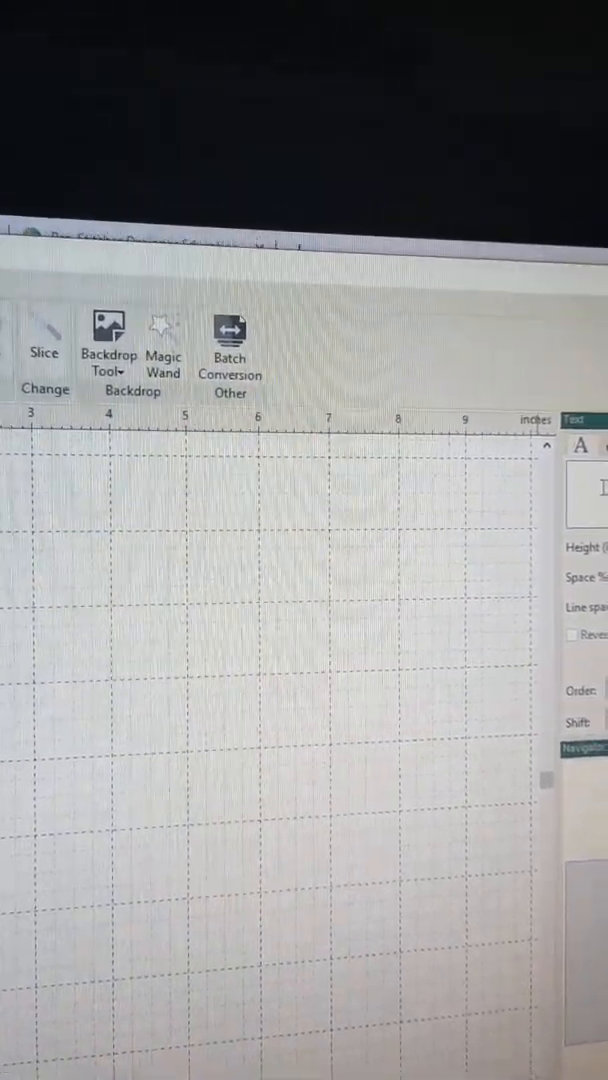
# - Enter 'Handiquilter' as the lettering text in the Text panel
pyautogui.write('Handiquilter')
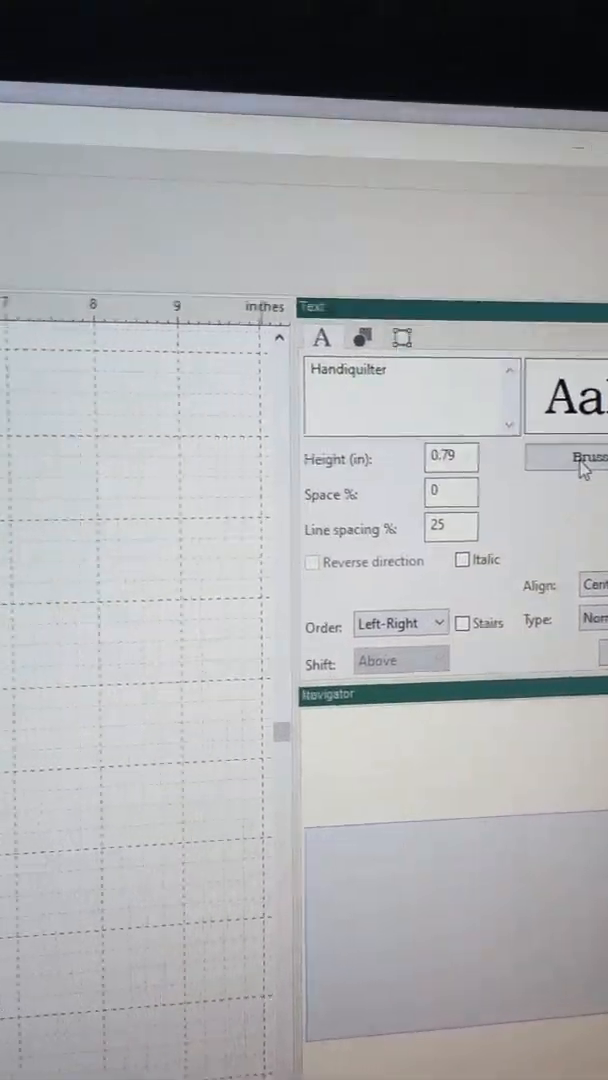
# - Set the lettering font to Bermuda Script from the Font dialog
pyautogui.click(584, 458)
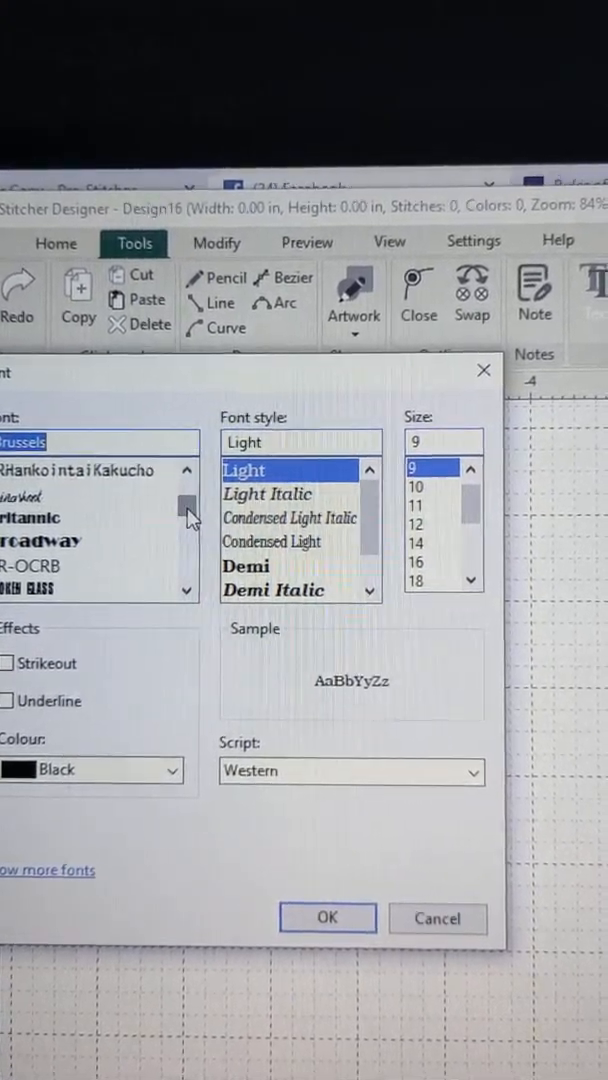
pyautogui.click(190, 468)
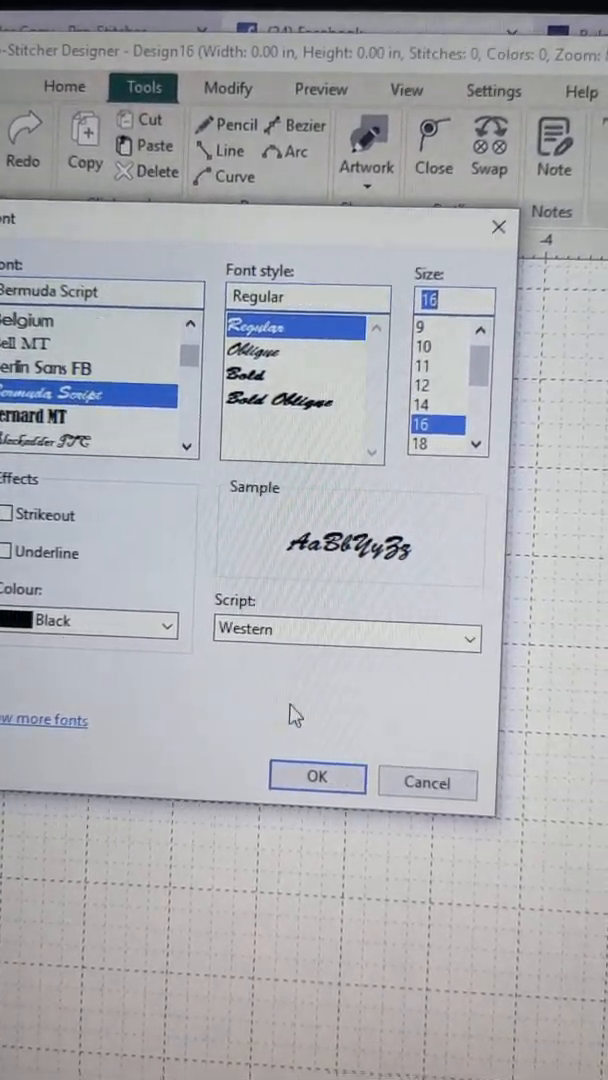
pyautogui.click(318, 776)
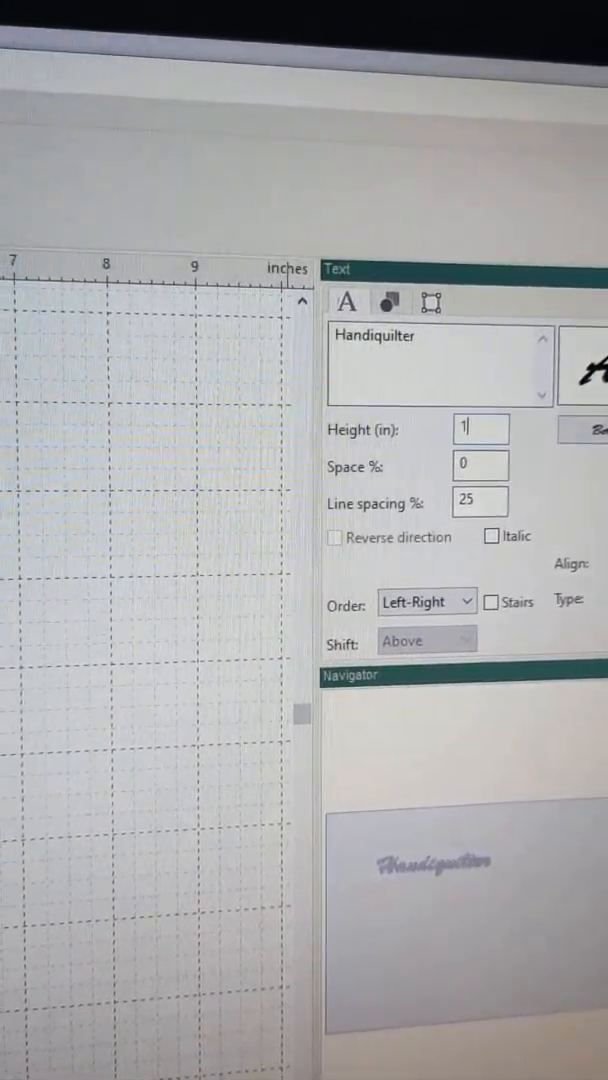
# - Apply a height of 1.5 inches to the Bermuda Script lettering
pyautogui.write('1.5')
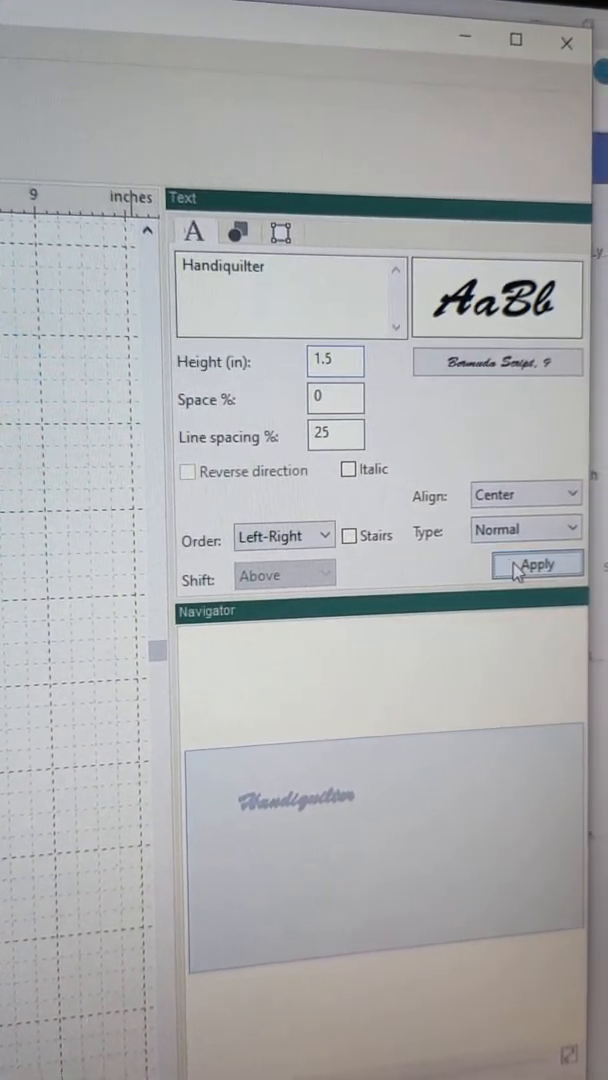
pyautogui.click(536, 564)
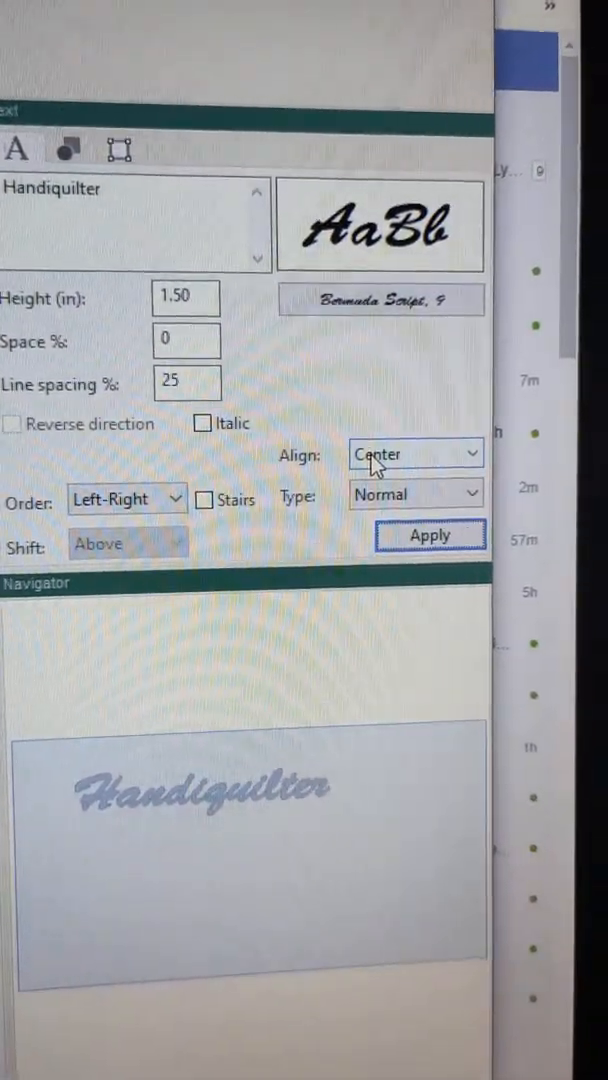
# - Set the text layout Type to Circle and apply it to the lettering
pyautogui.click(410, 452)
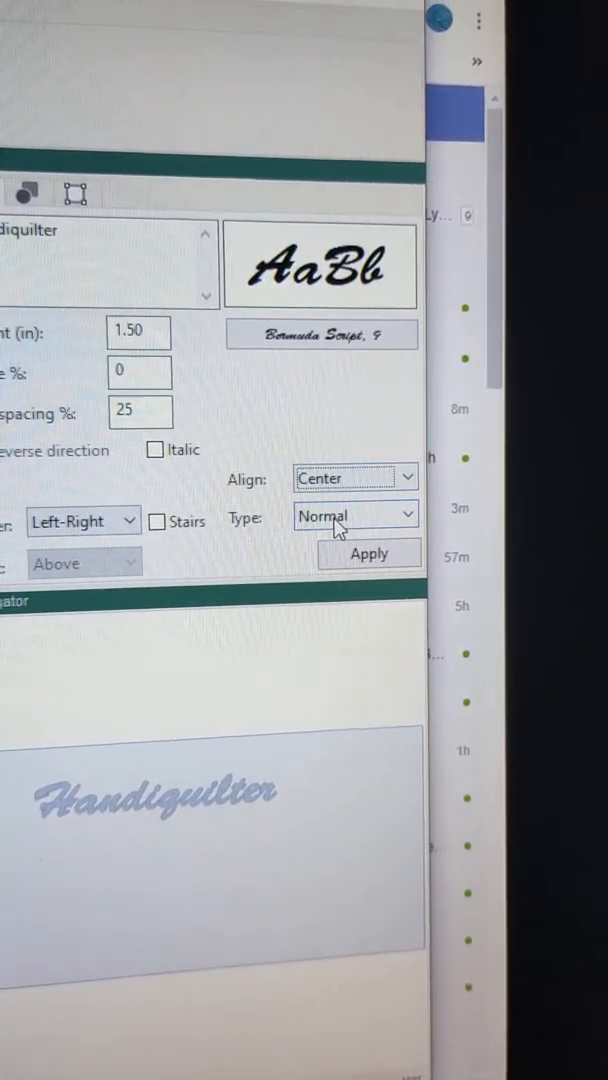
pyautogui.click(356, 512)
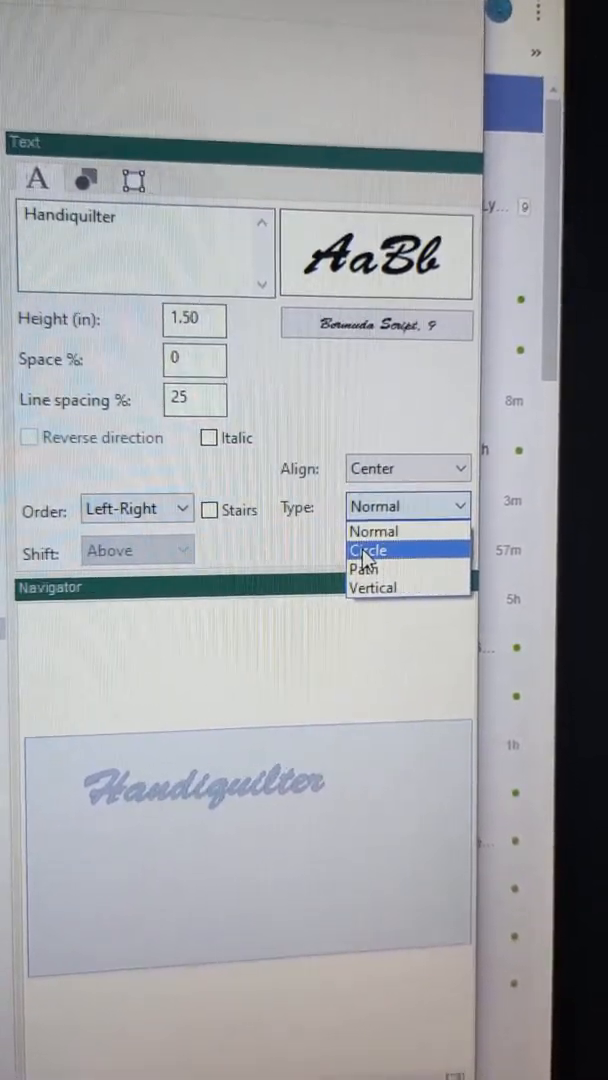
pyautogui.click(366, 550)
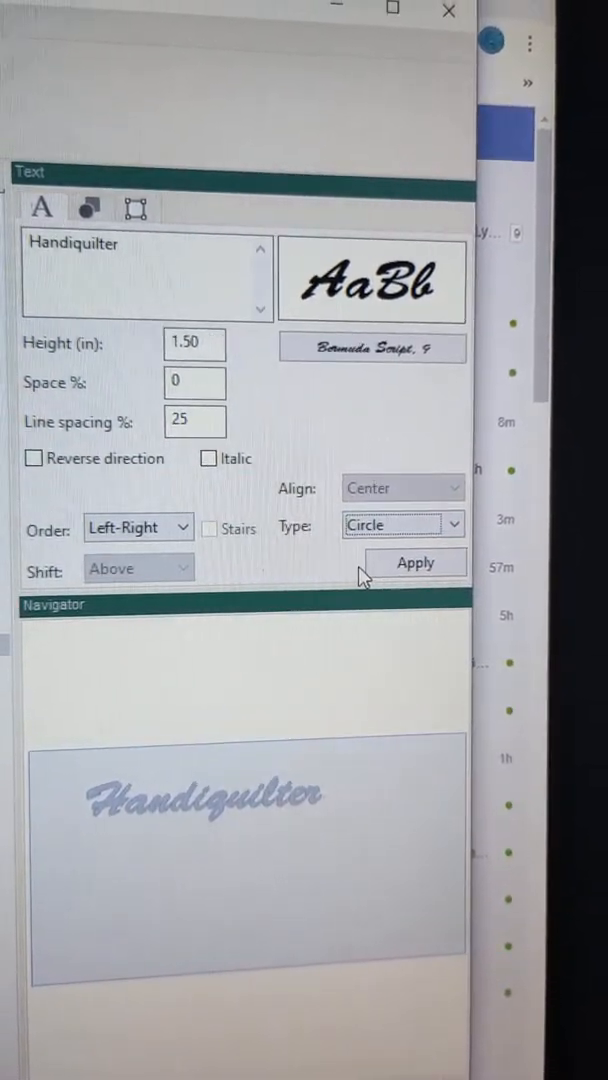
pyautogui.click(414, 562)
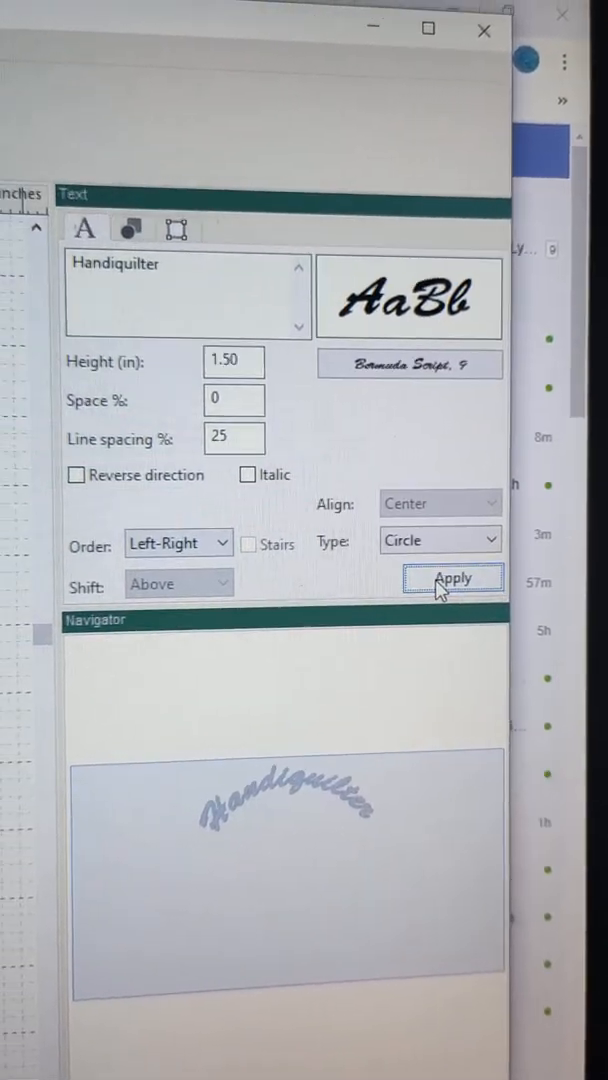
pyautogui.click(452, 576)
pyautogui.write(' Pro S')
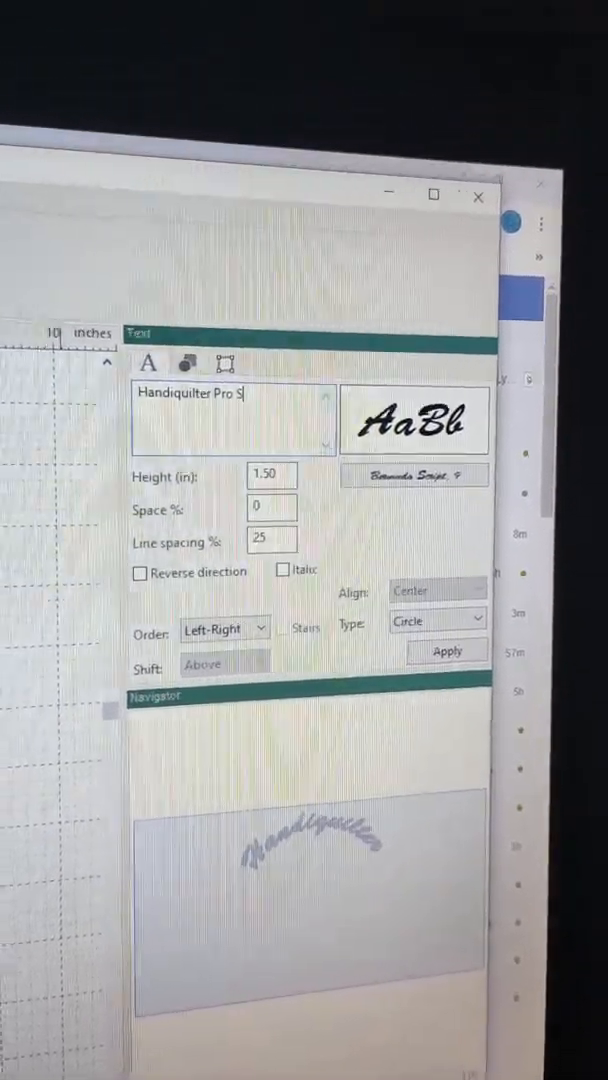
# - Extend the text to 'Handiquilter Pro Stitcher Designer' and place the circular lettering
pyautogui.write('titcher Designer')
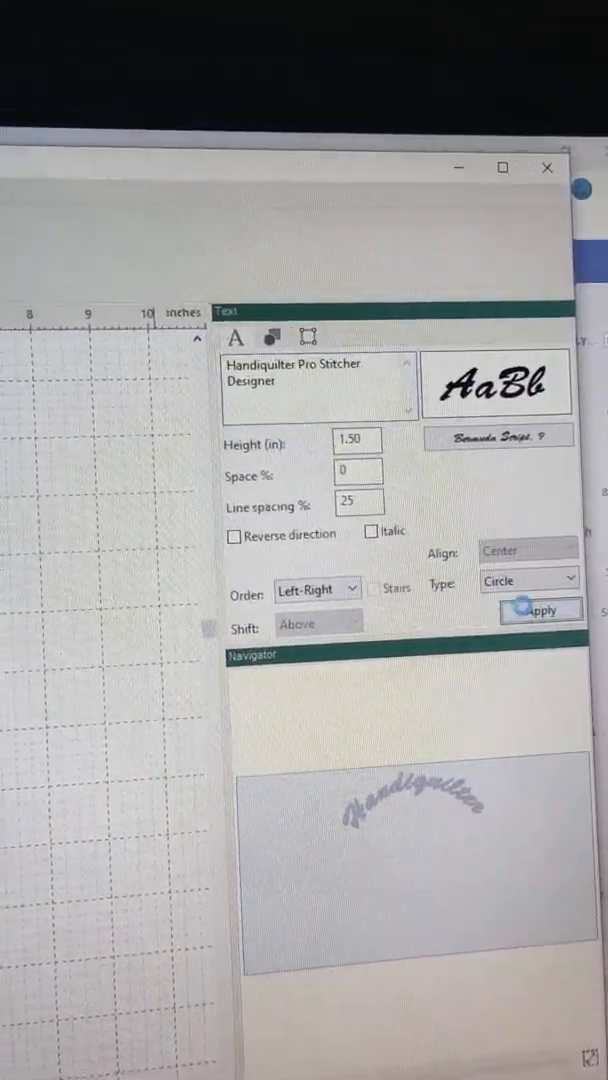
pyautogui.click(540, 610)
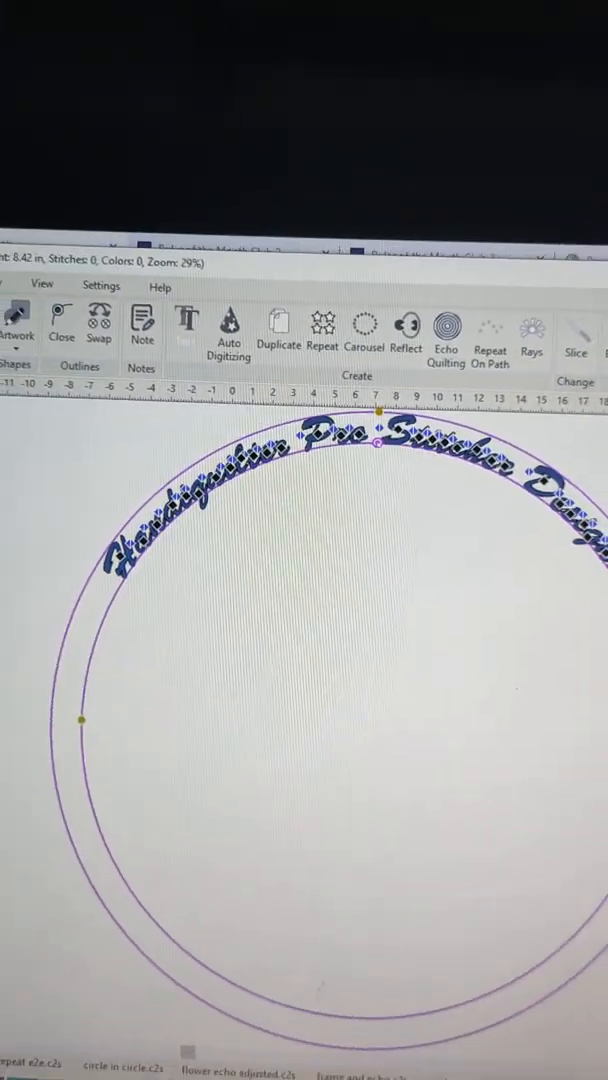